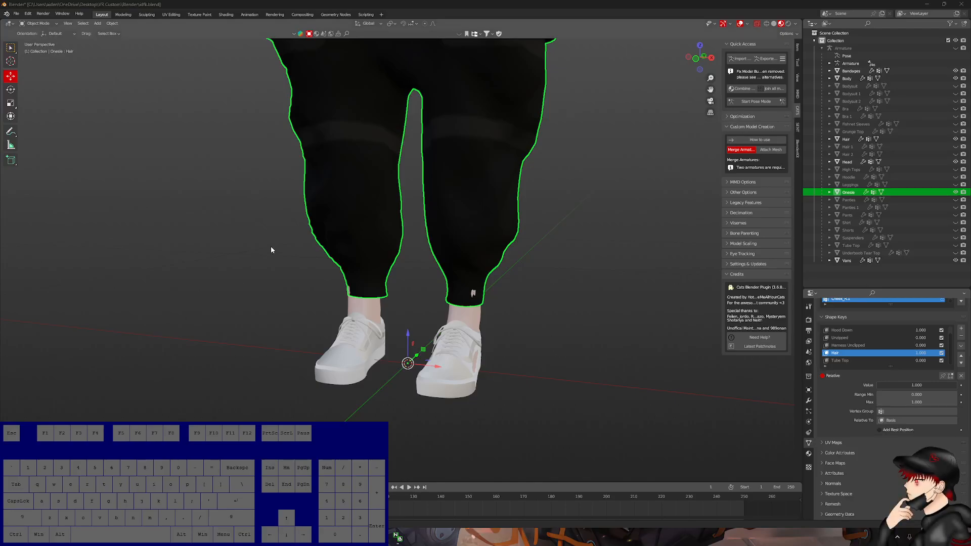
pyautogui.moveTo(232, 271)
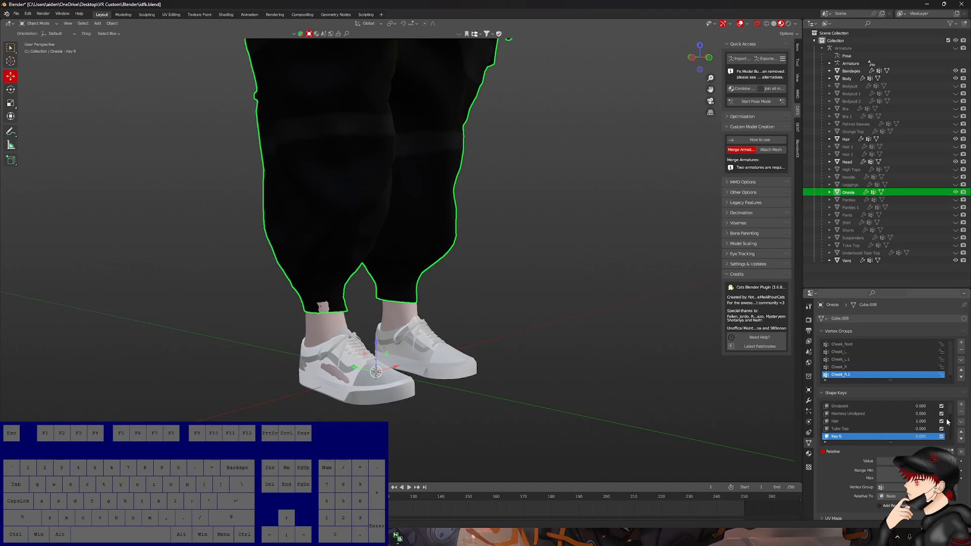
# Rename the pants' new shape key 'Pant Clipping' and switch the mesh into Sculpt Mode
pyautogui.doubleClick(836, 436)
pyautogui.write('Pant Clipping')
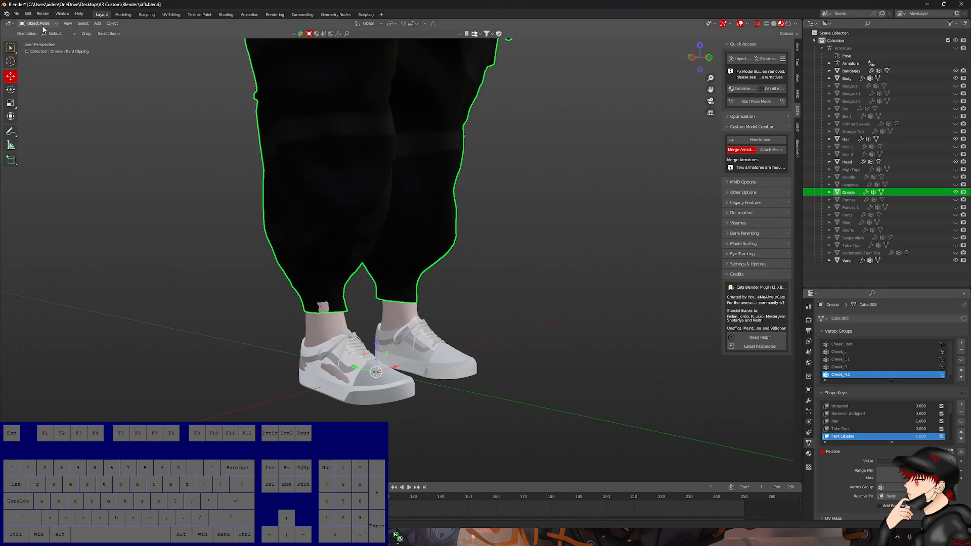
pyautogui.click(38, 23)
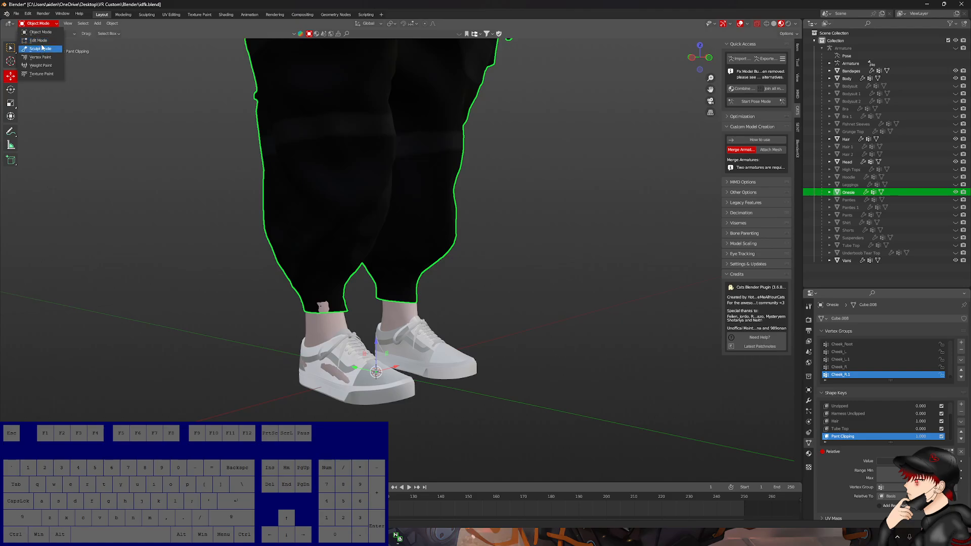
pyautogui.moveTo(43, 50)
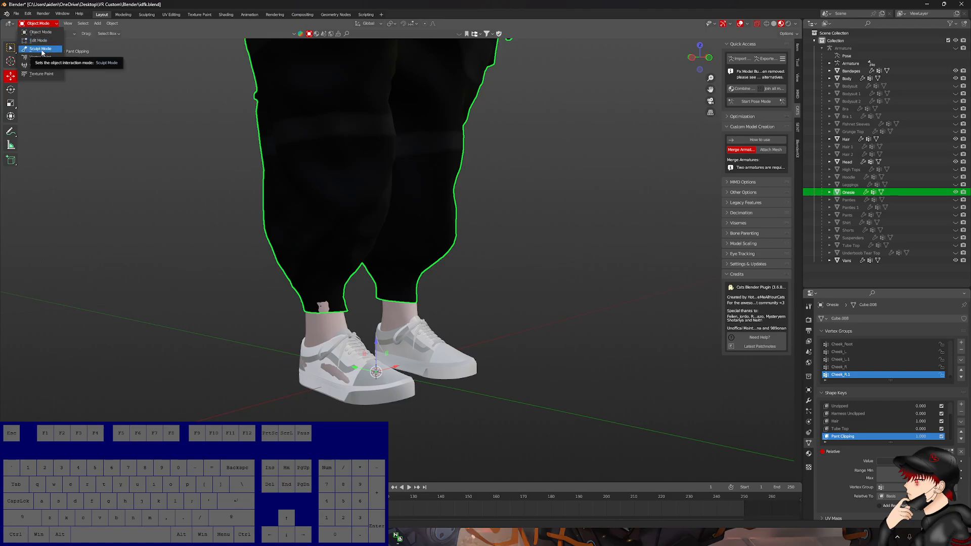
pyautogui.click(40, 48)
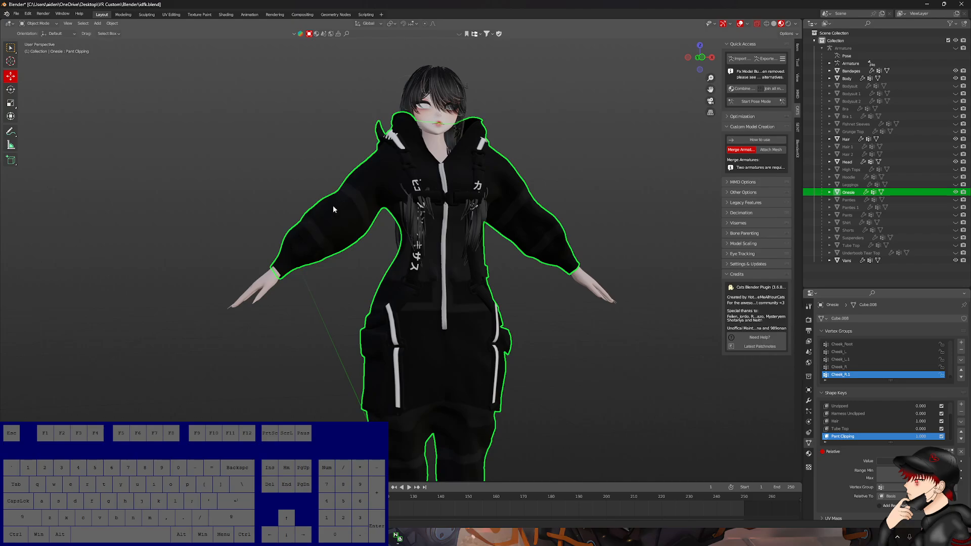
# Select the Body mesh and rename its new shape key 'Arms'
pyautogui.click(847, 79)
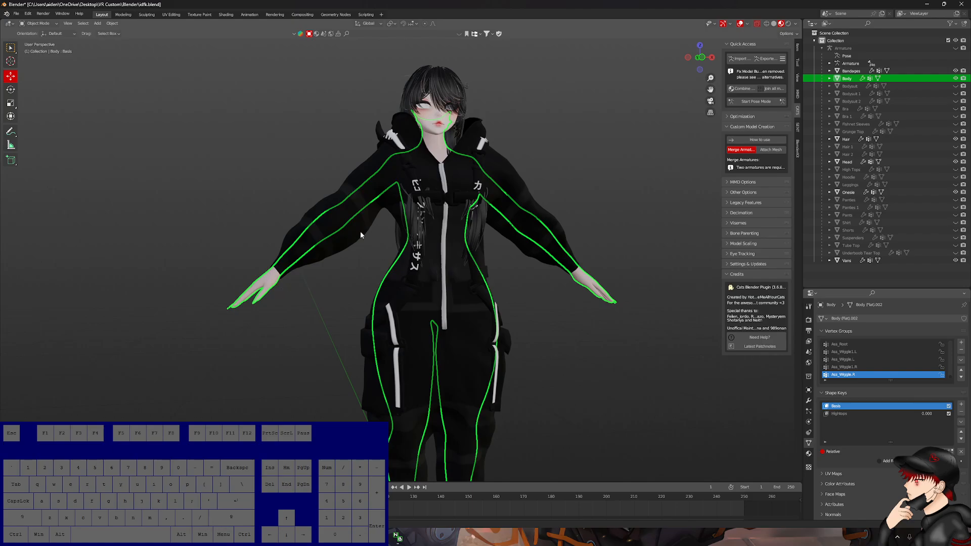
pyautogui.moveTo(344, 229)
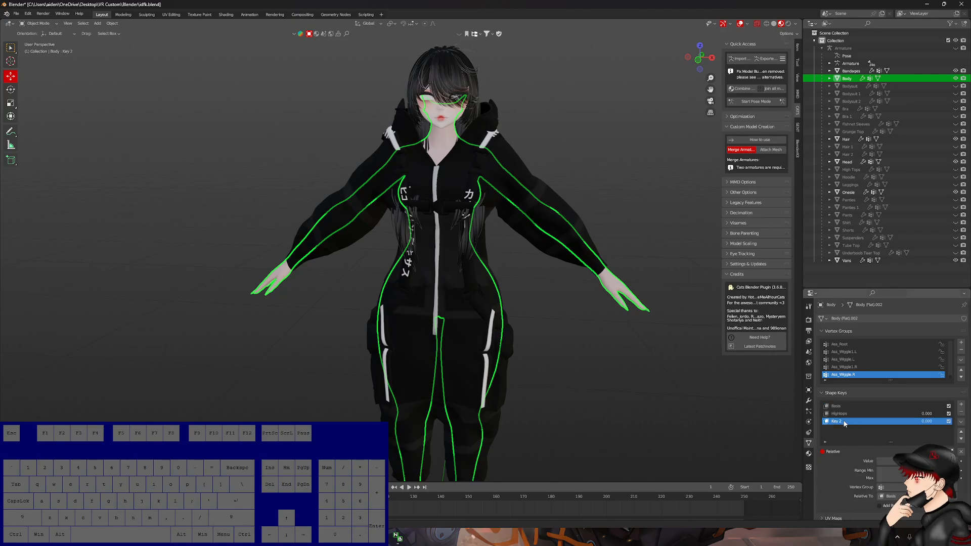
pyautogui.doubleClick(836, 420)
pyautogui.write('Arms')
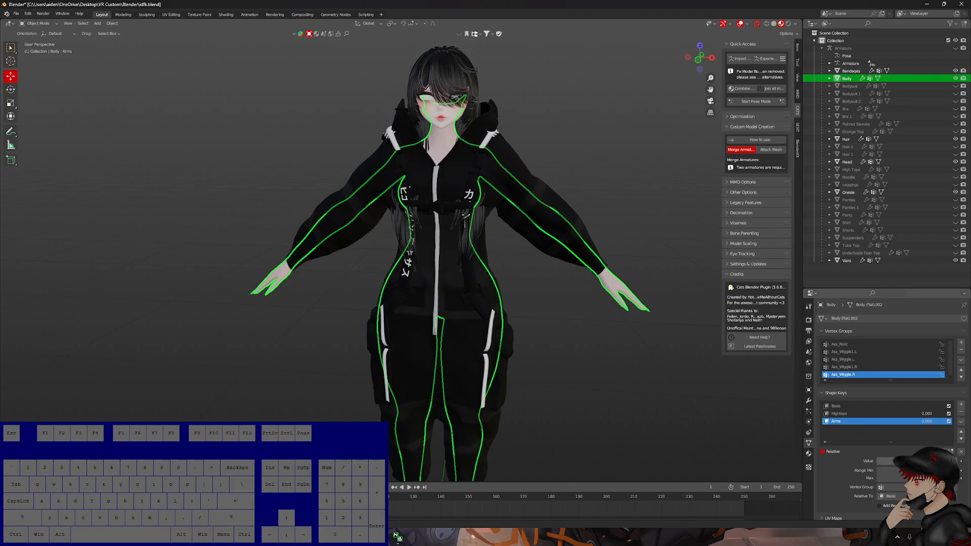
pyautogui.moveTo(902, 461)
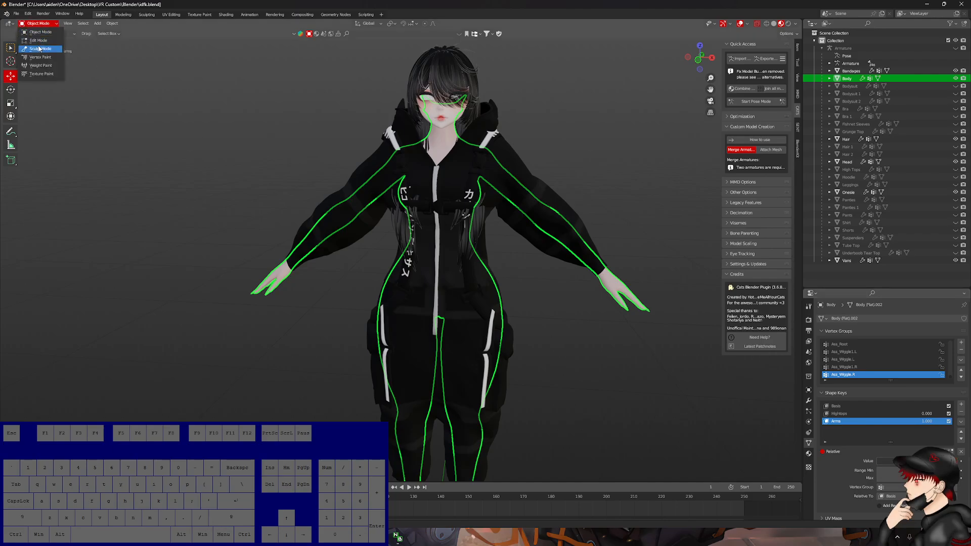
# In Edit Mode, scale the selected upper-arm vertices to zero on the Arms key
pyautogui.click(39, 41)
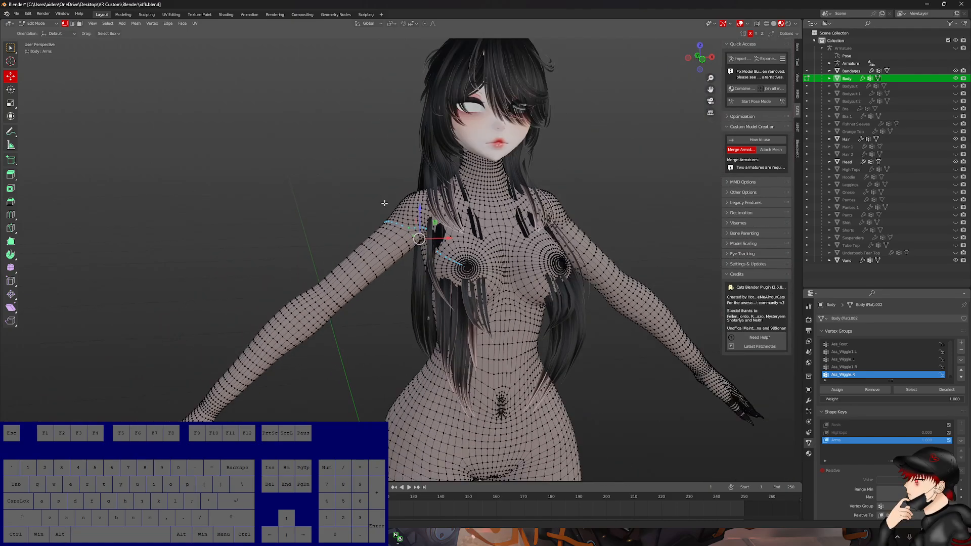
pyautogui.moveTo(384, 203); pyautogui.dragTo(333, 275)
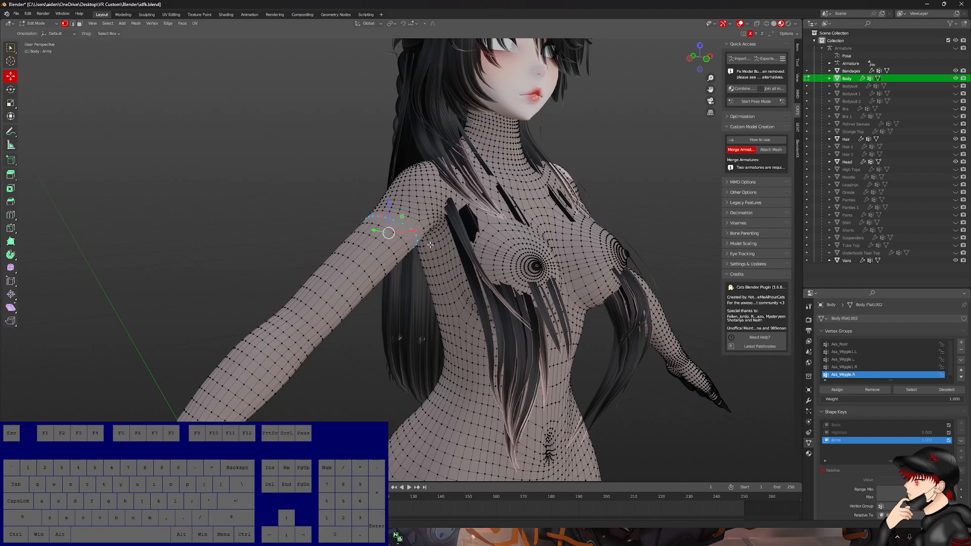
pyautogui.press('s')
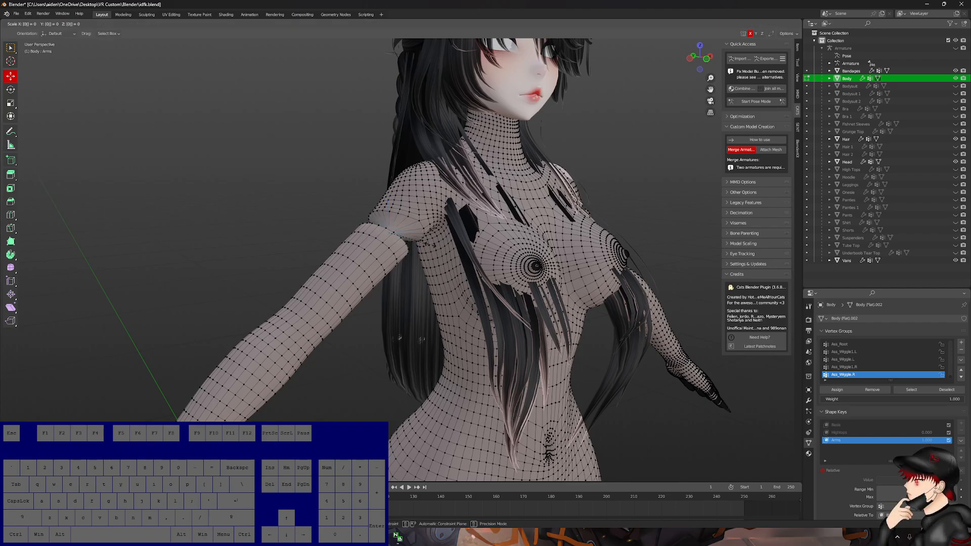
pyautogui.press('Tab')
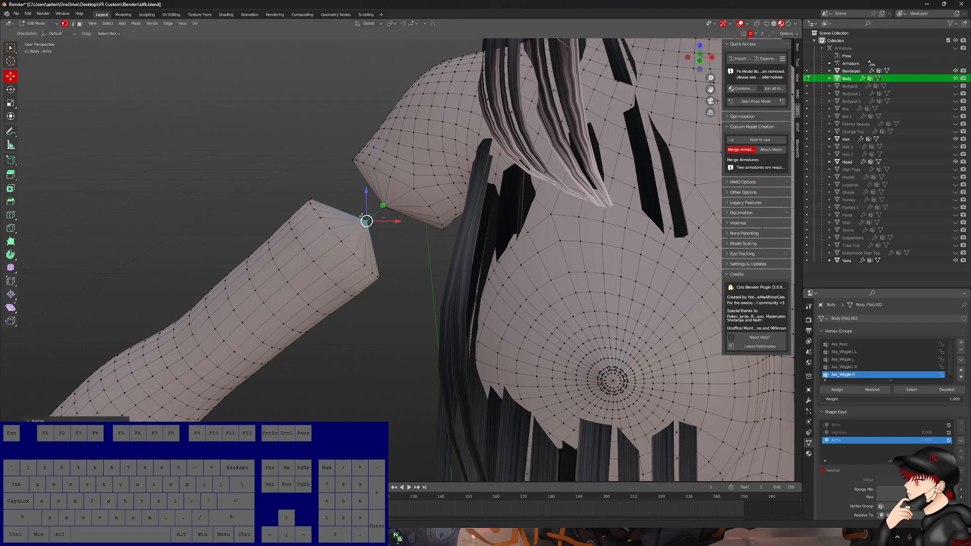
# Orbit around the collapsed upper arm to check the gap, then leave Edit Mode
pyautogui.moveTo(366, 220); pyautogui.dragTo(347, 237)
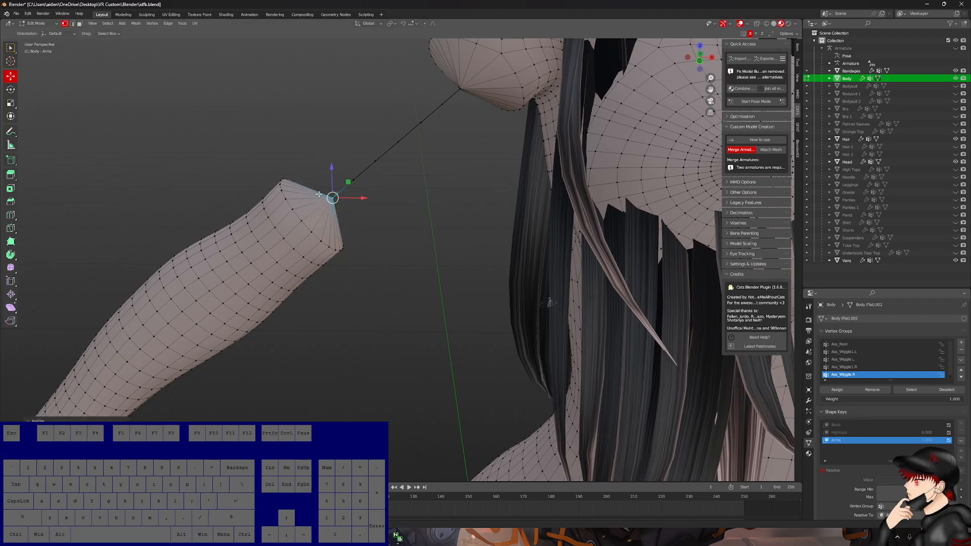
pyautogui.moveTo(332, 197); pyautogui.dragTo(313, 214)
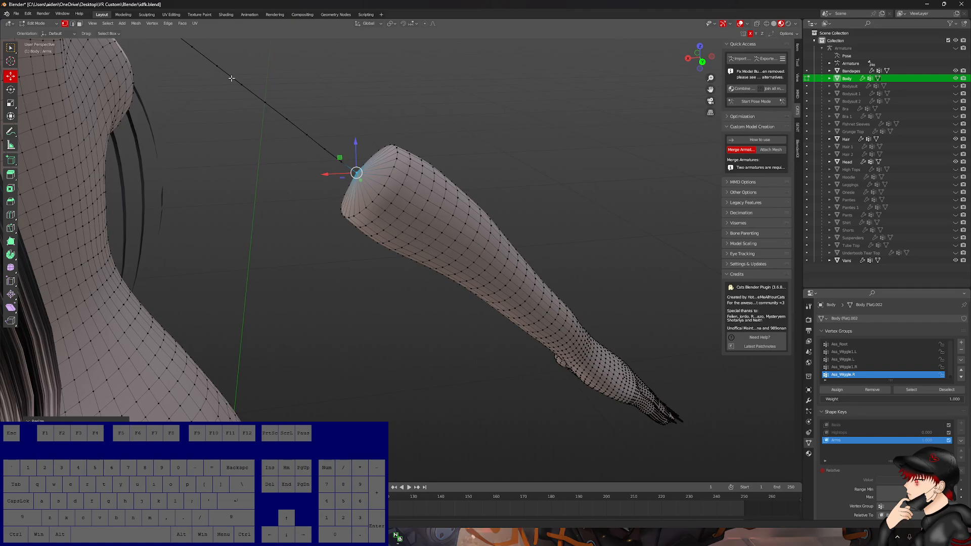
pyautogui.moveTo(431, 294)
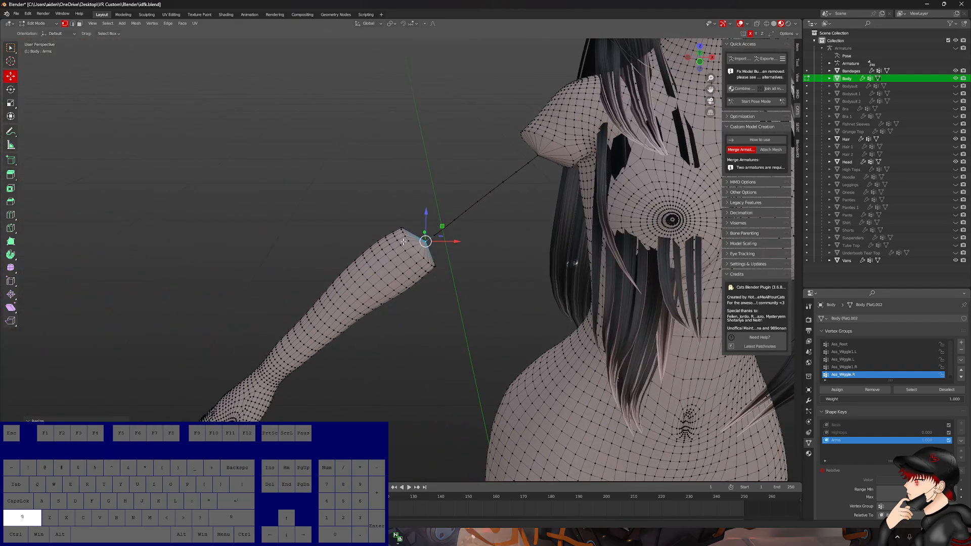
pyautogui.click(37, 25)
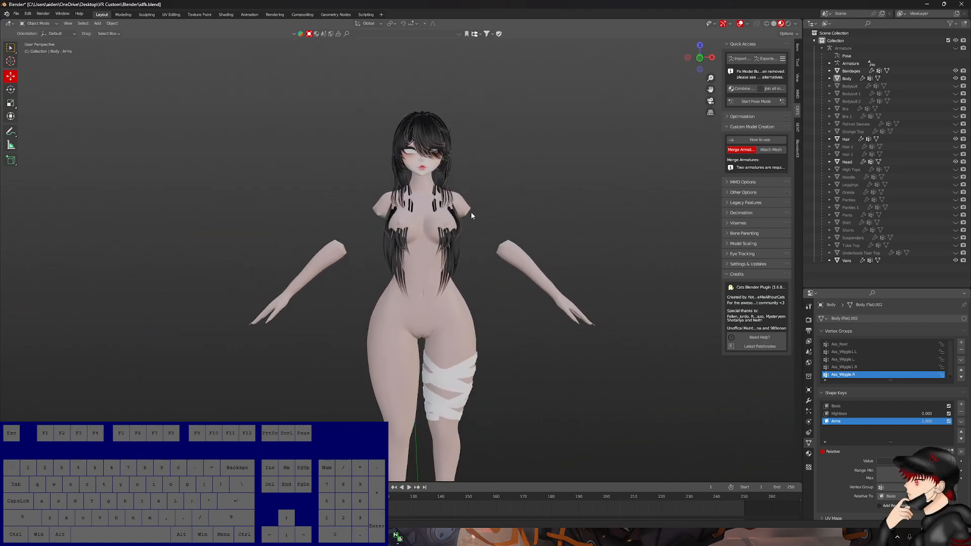
pyautogui.moveTo(487, 241)
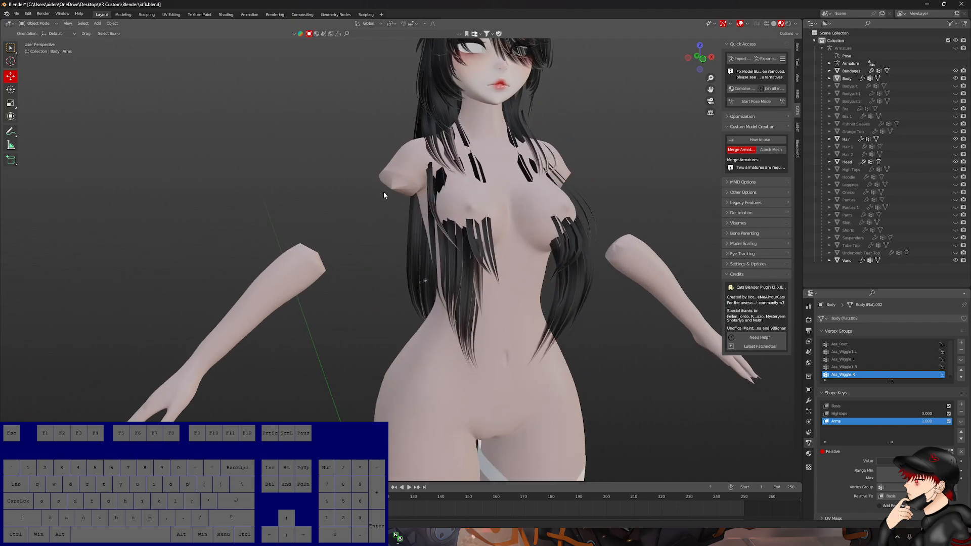
pyautogui.moveTo(339, 224)
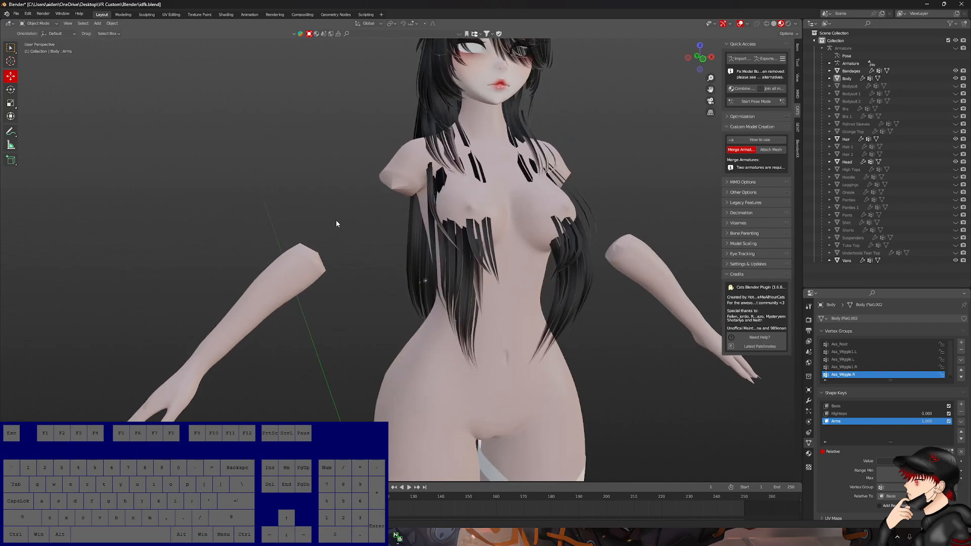